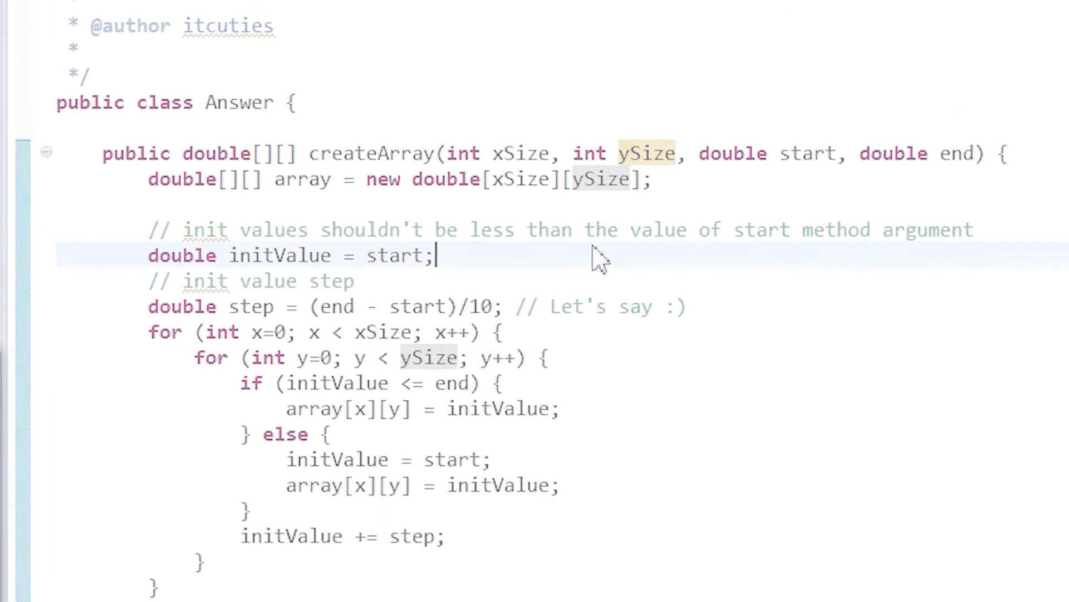
# Step: Mark initValue uses and the ySize loop bound in createArray, then scroll to printArray and main
pyautogui.doubleClick(370, 153)
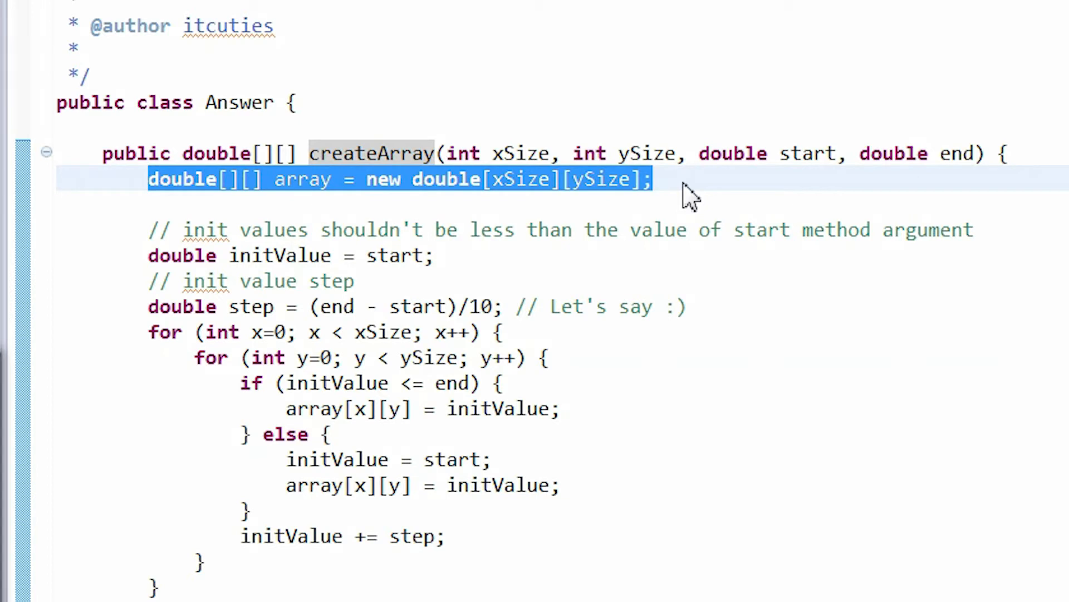
pyautogui.click(167, 255)
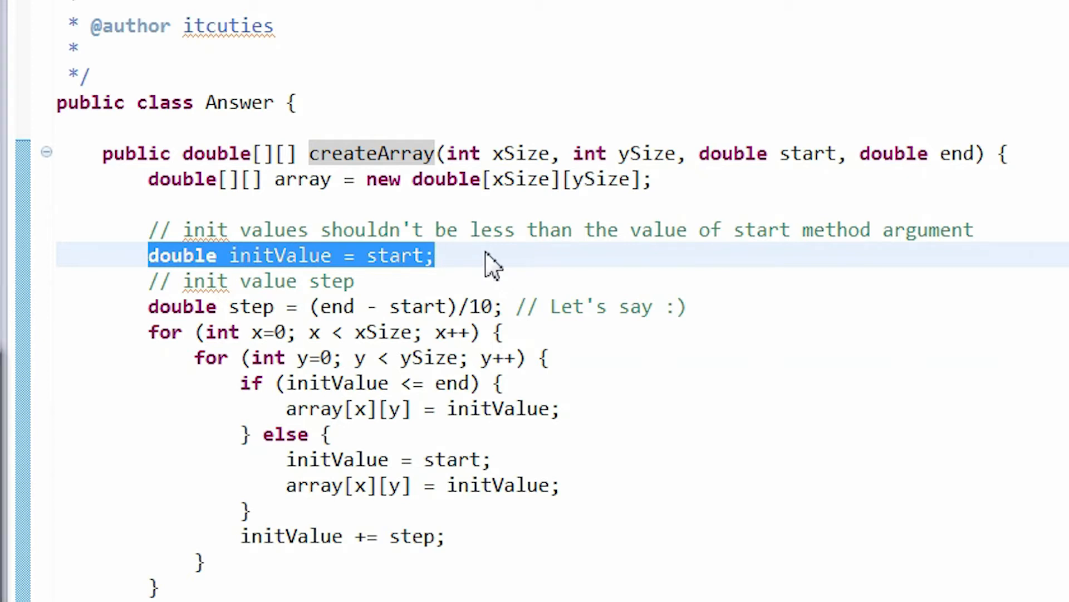
pyautogui.click(167, 307)
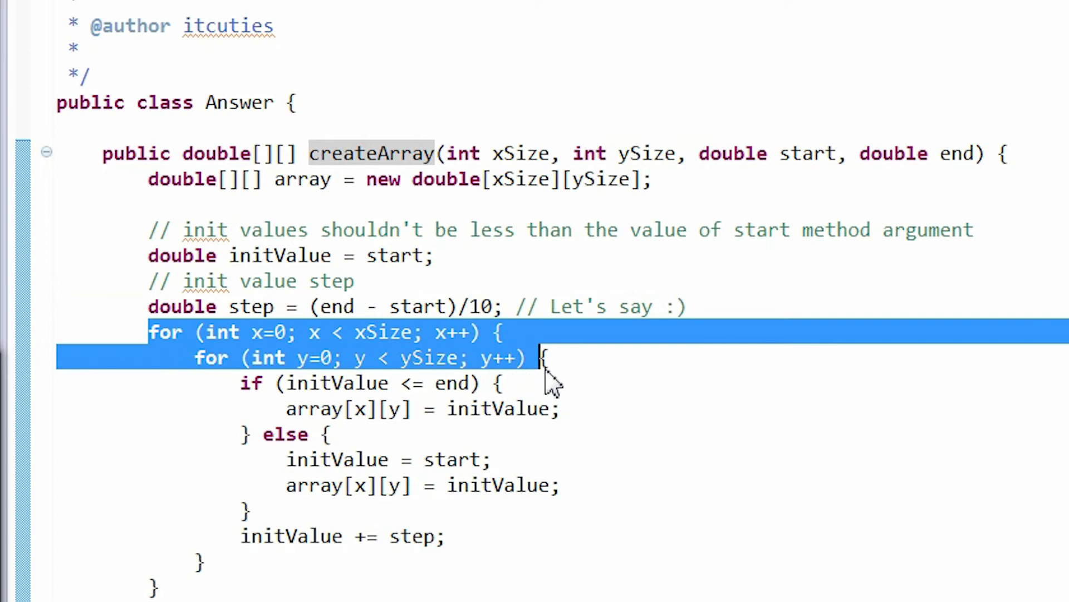
pyautogui.moveTo(573, 382)
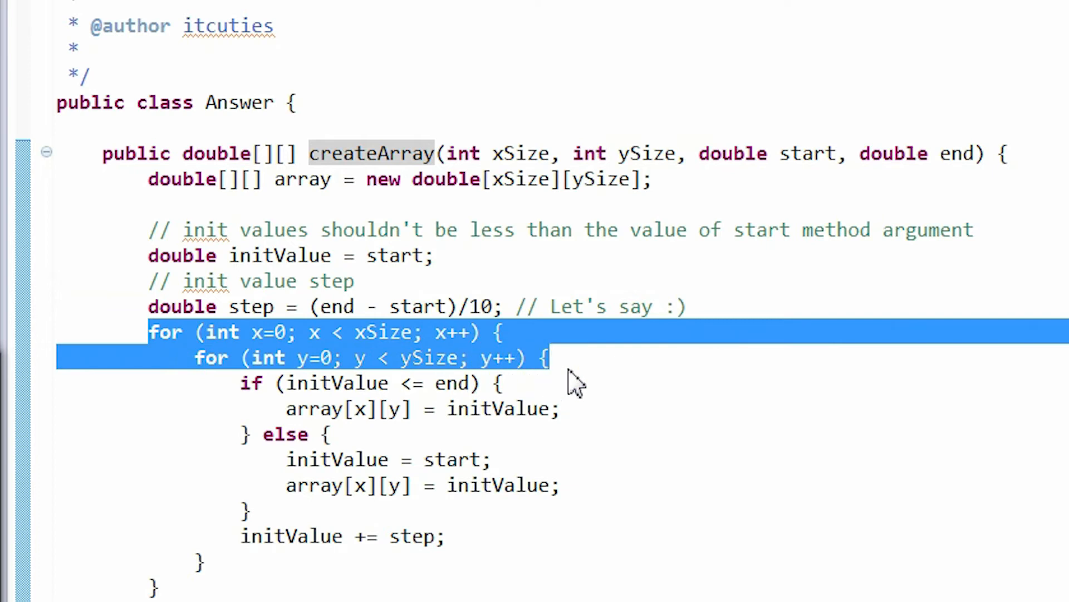
pyautogui.doubleClick(384, 332)
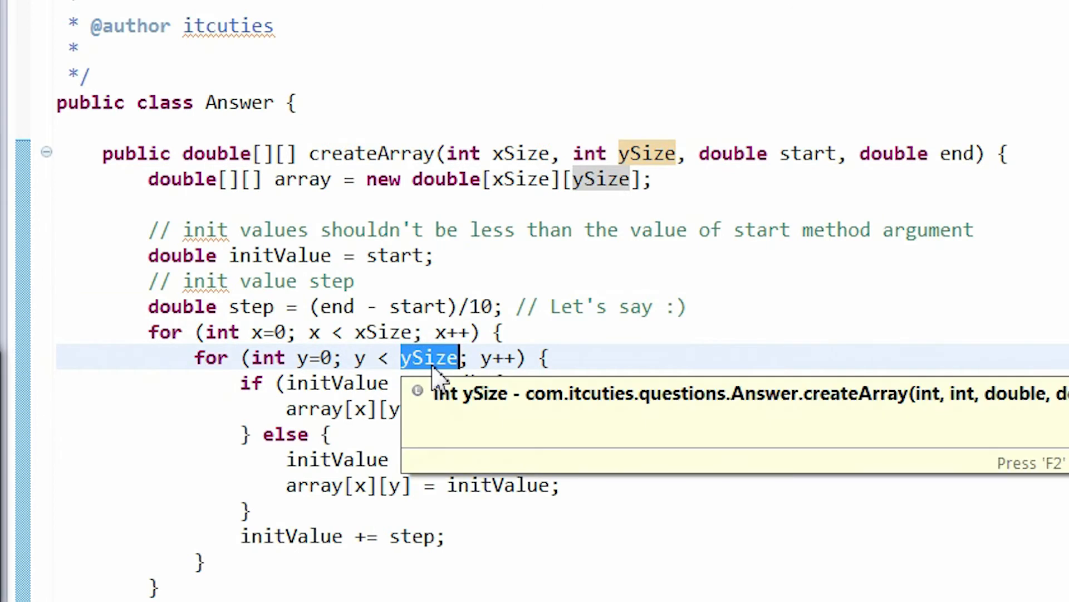
pyautogui.moveTo(428, 373)
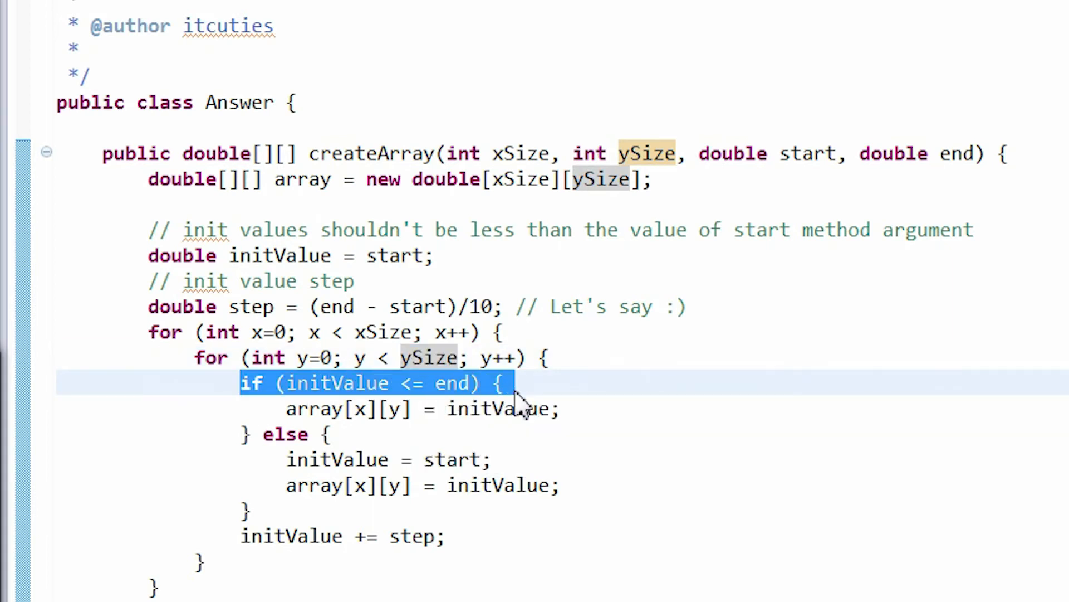
pyautogui.moveTo(522, 409)
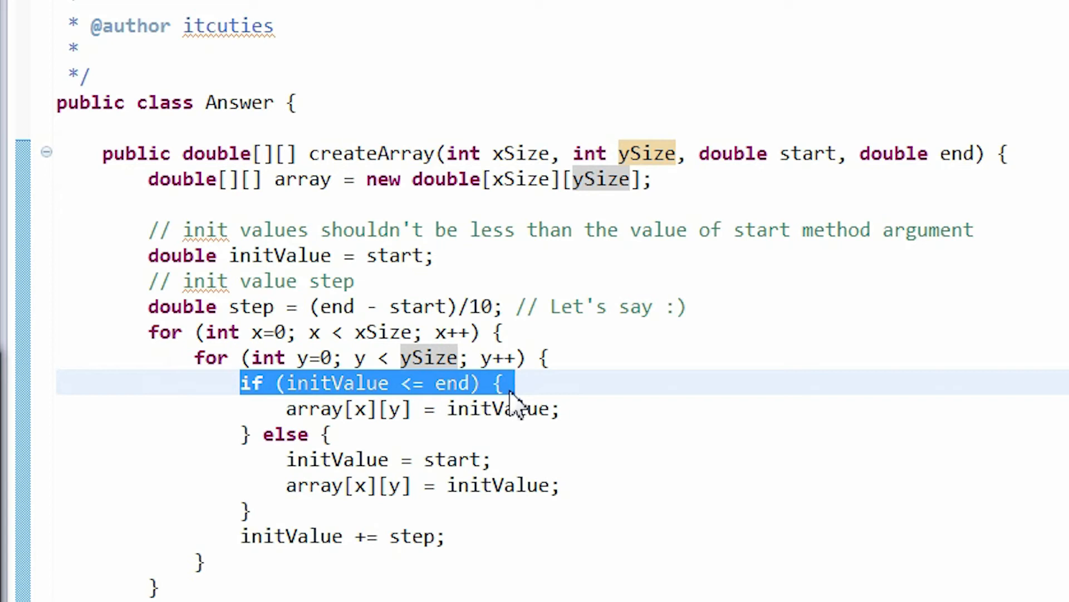
pyautogui.click(204, 536)
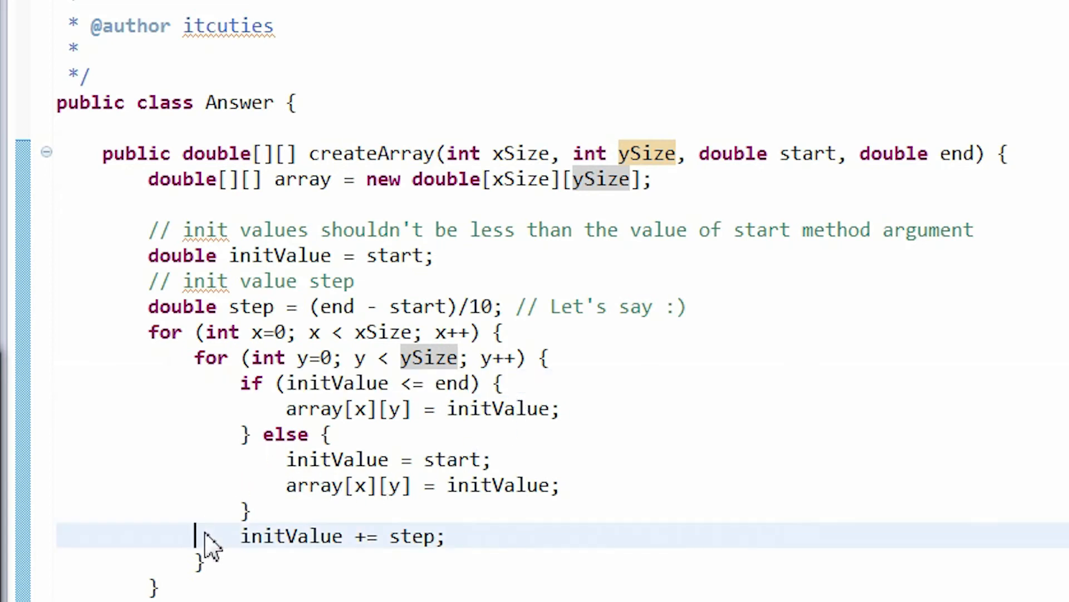
pyautogui.doubleClick(290, 536)
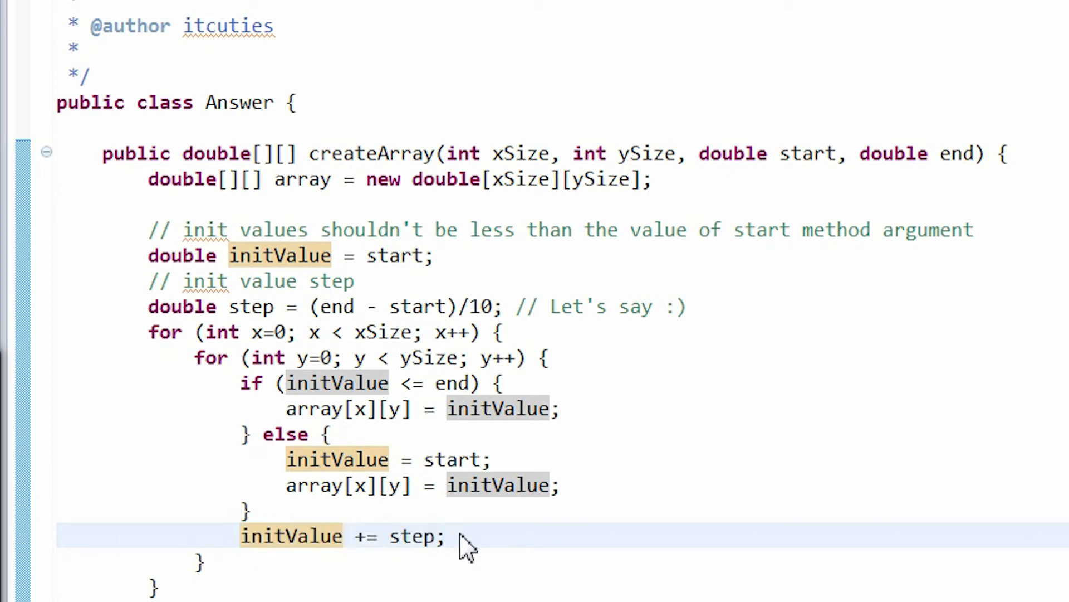
pyautogui.click(446, 536)
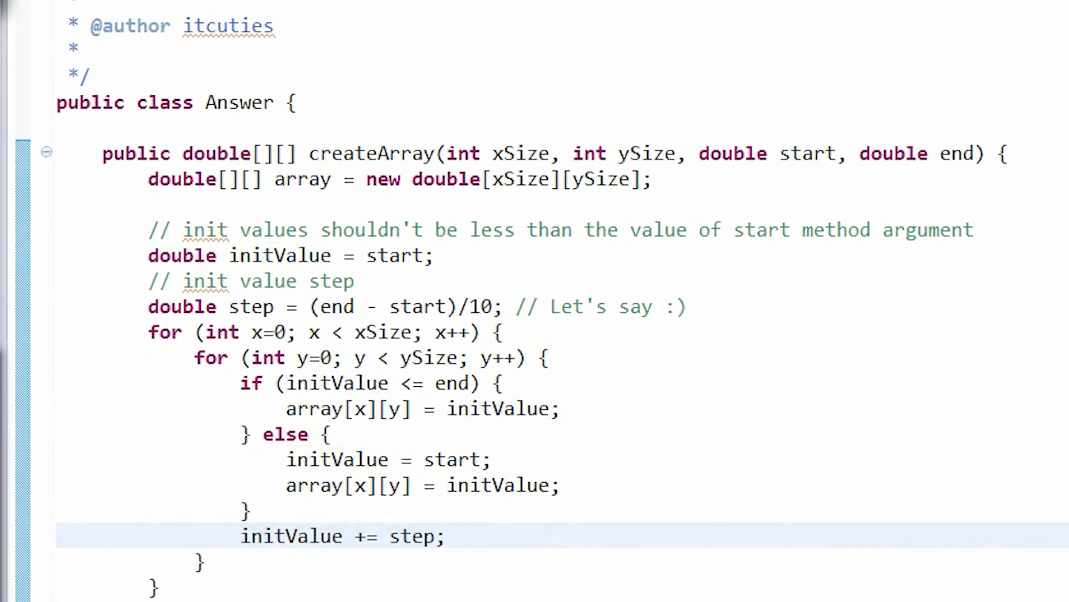
pyautogui.scroll(-3)
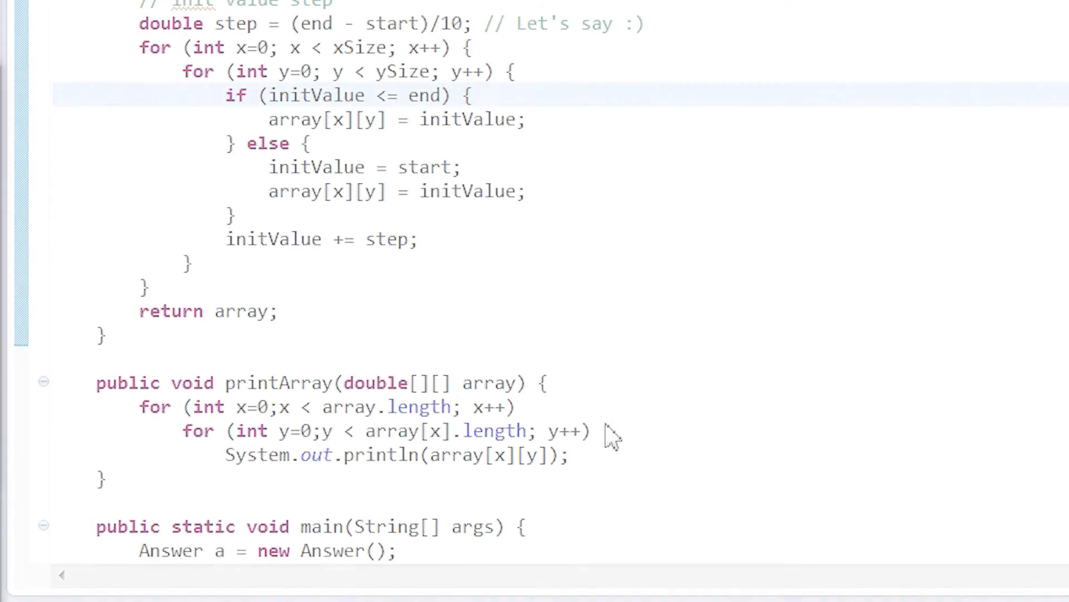